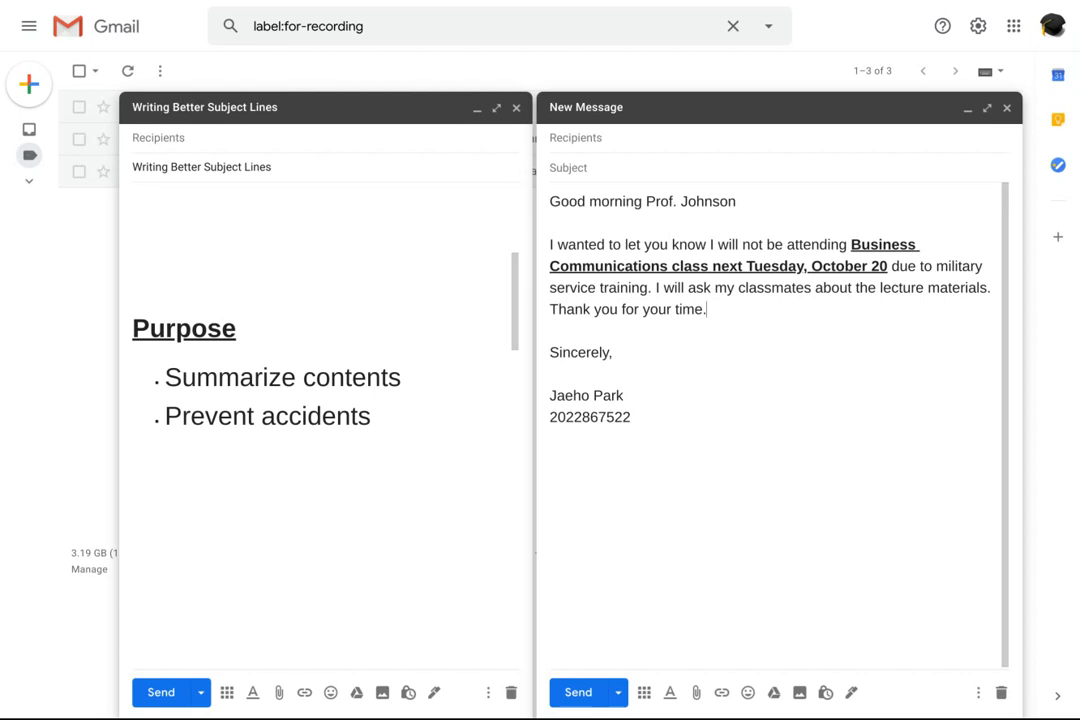
Scroll the subject-line guide to its Content tips: 6-8 words, simple, clear, specific
double_click(228, 376)
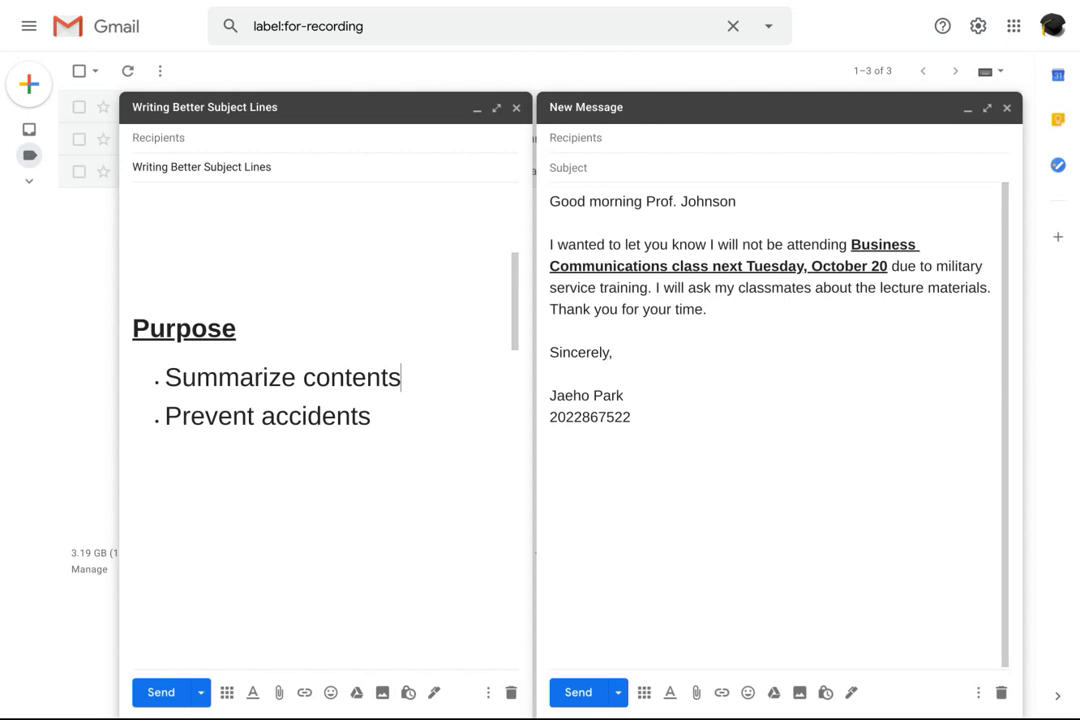
click(600, 138)
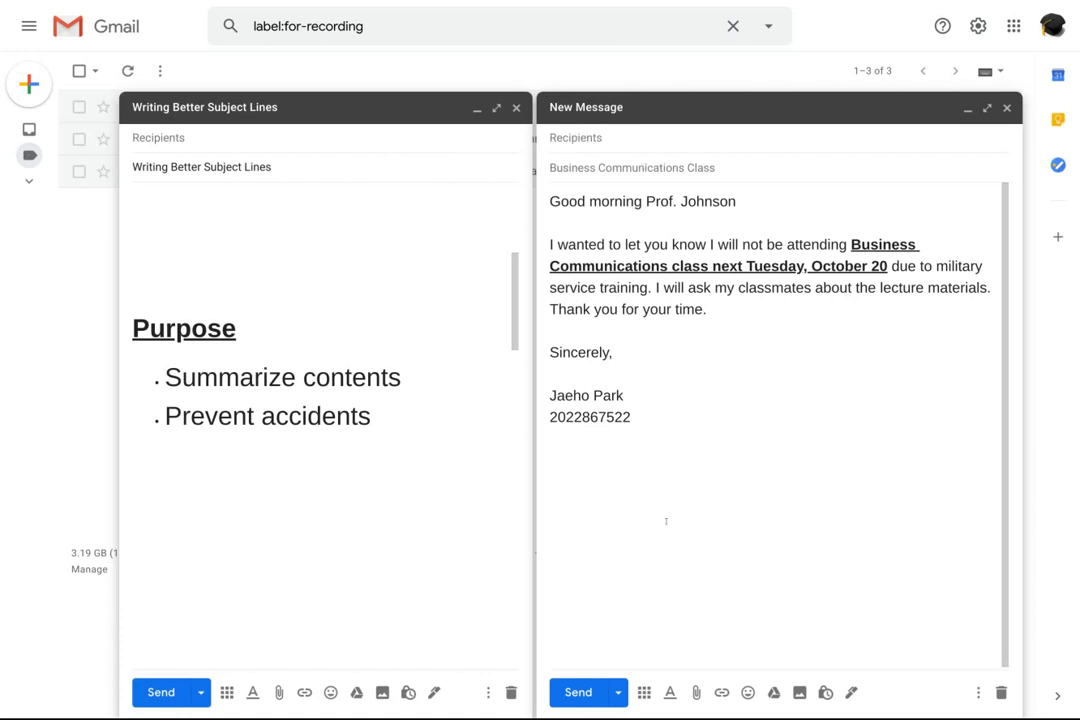
scroll(down, 3)
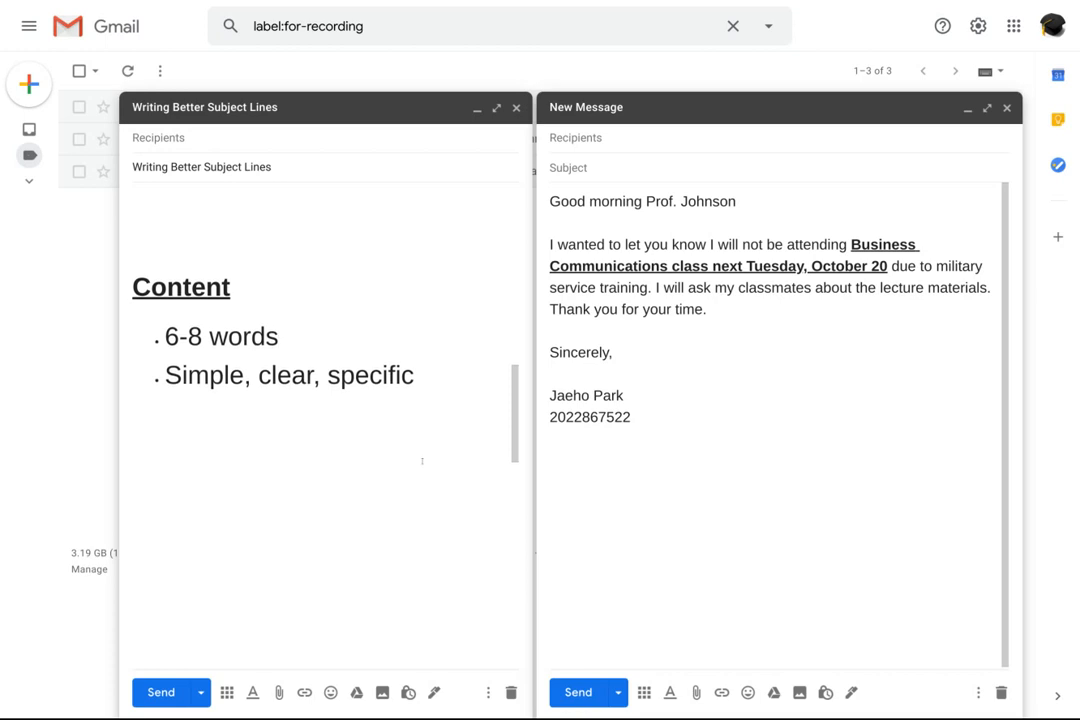
Scroll the guide further to the Examples list, such as 'Absent Oct 20 - UH01 Class'
scroll(down, 3)
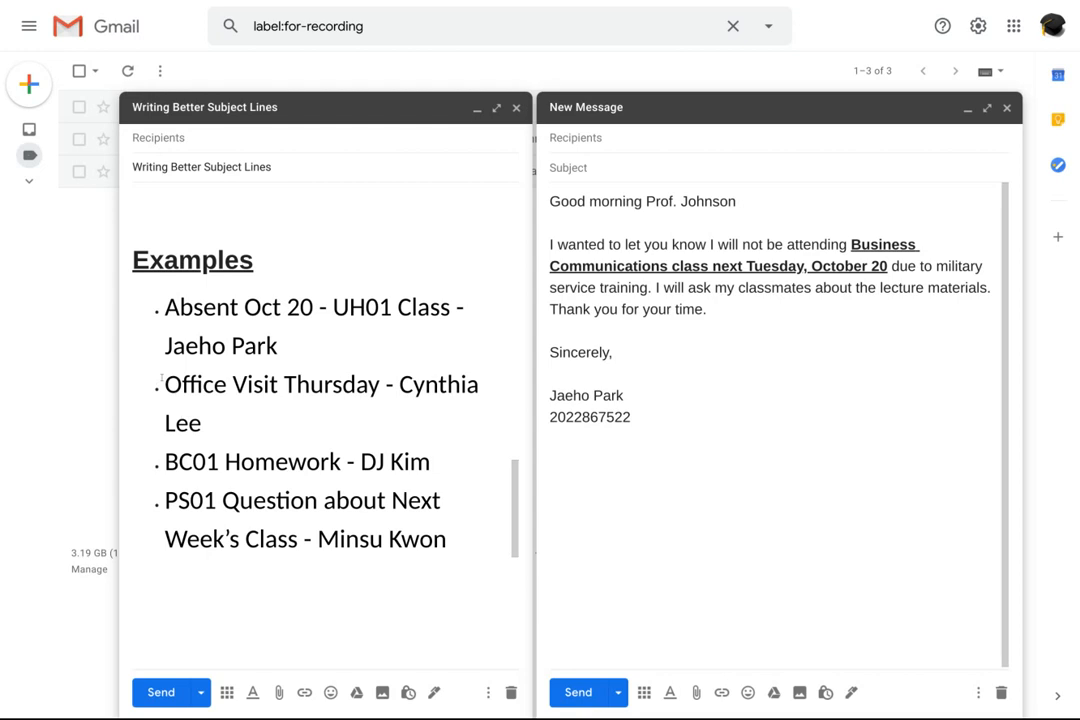
mouse_move(310, 380)
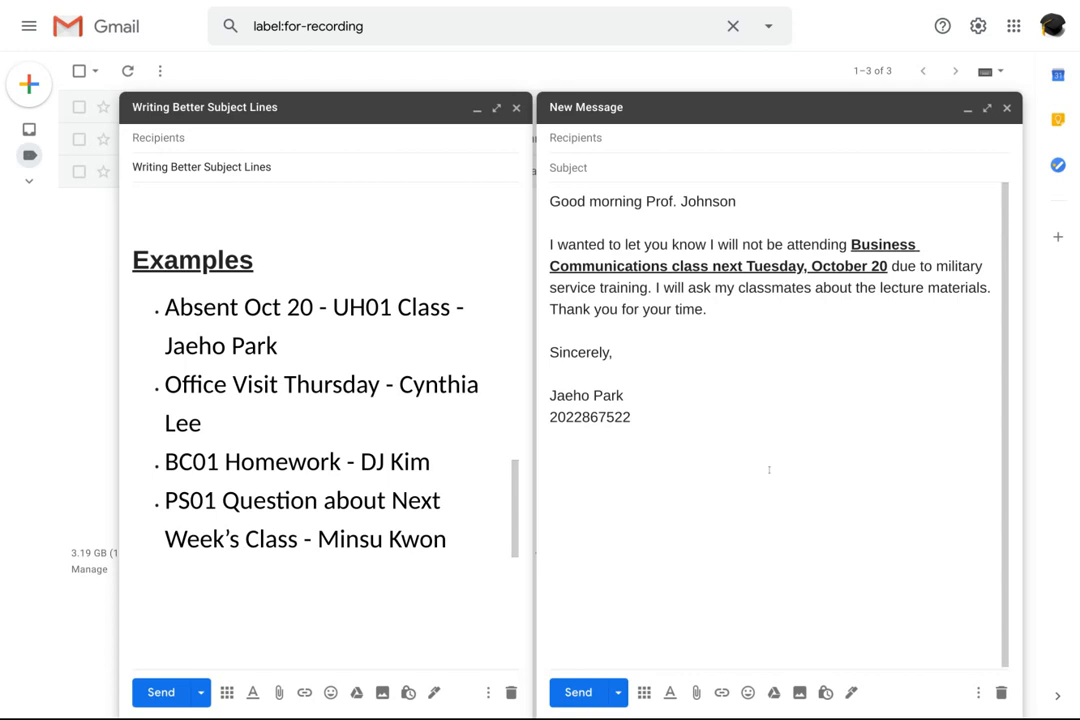
mouse_move(768, 470)
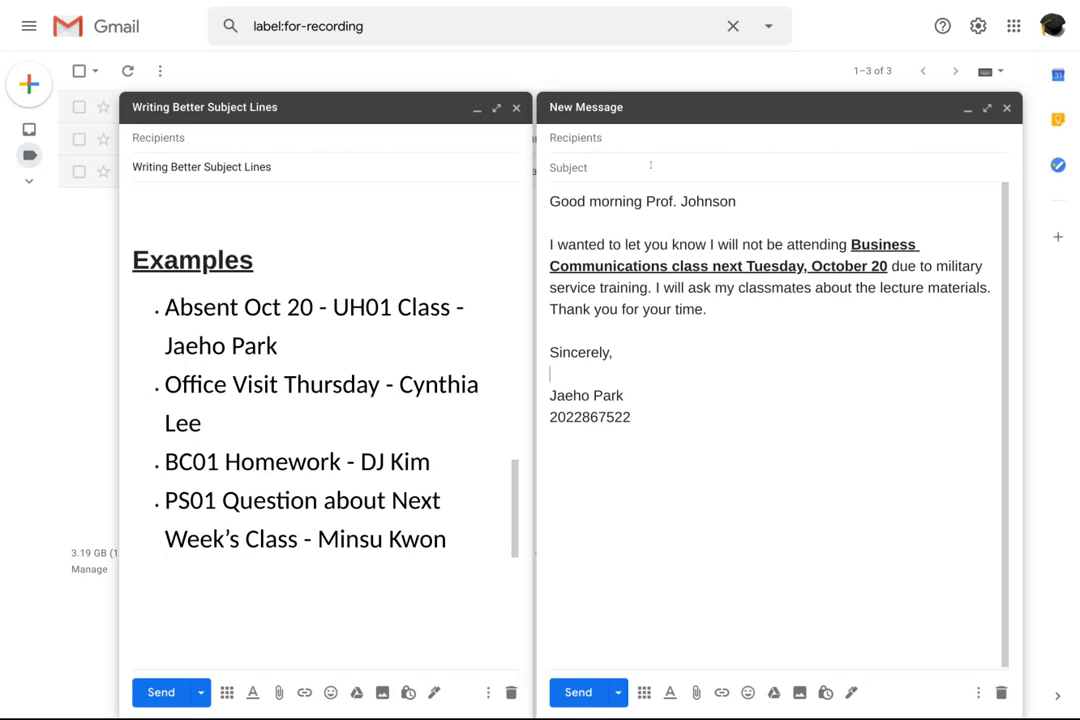
Enter the subject 'Absent Tues Oct 20 - J Park' and move to the recipient field
text(Business Communications Class)
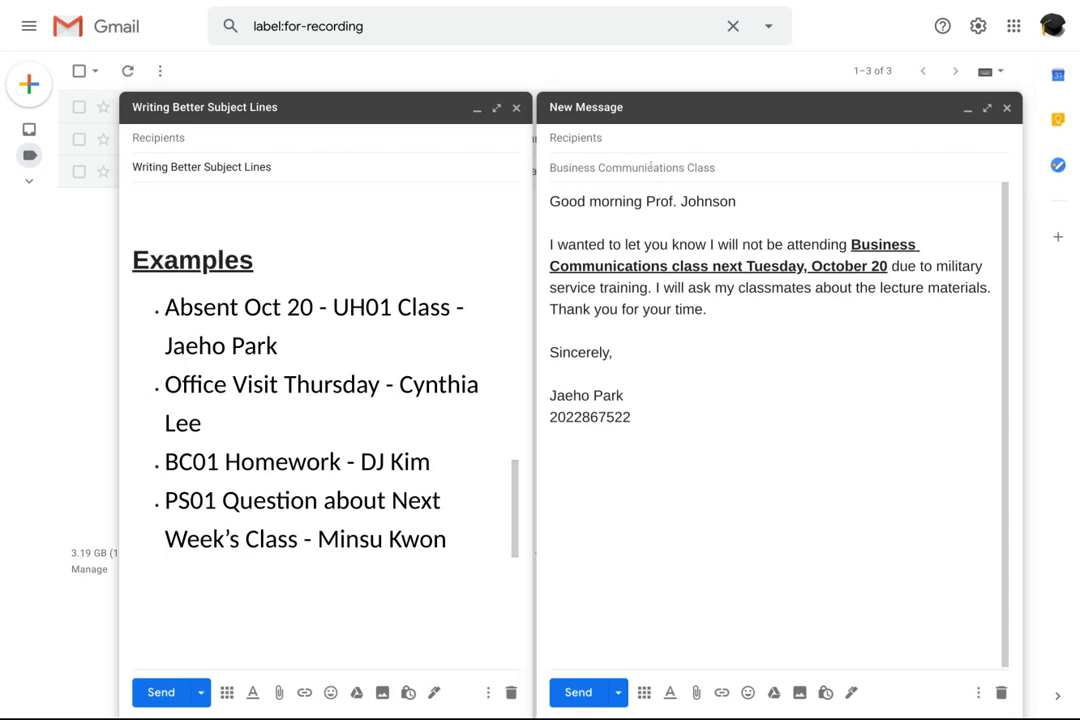
text(Absent from class)
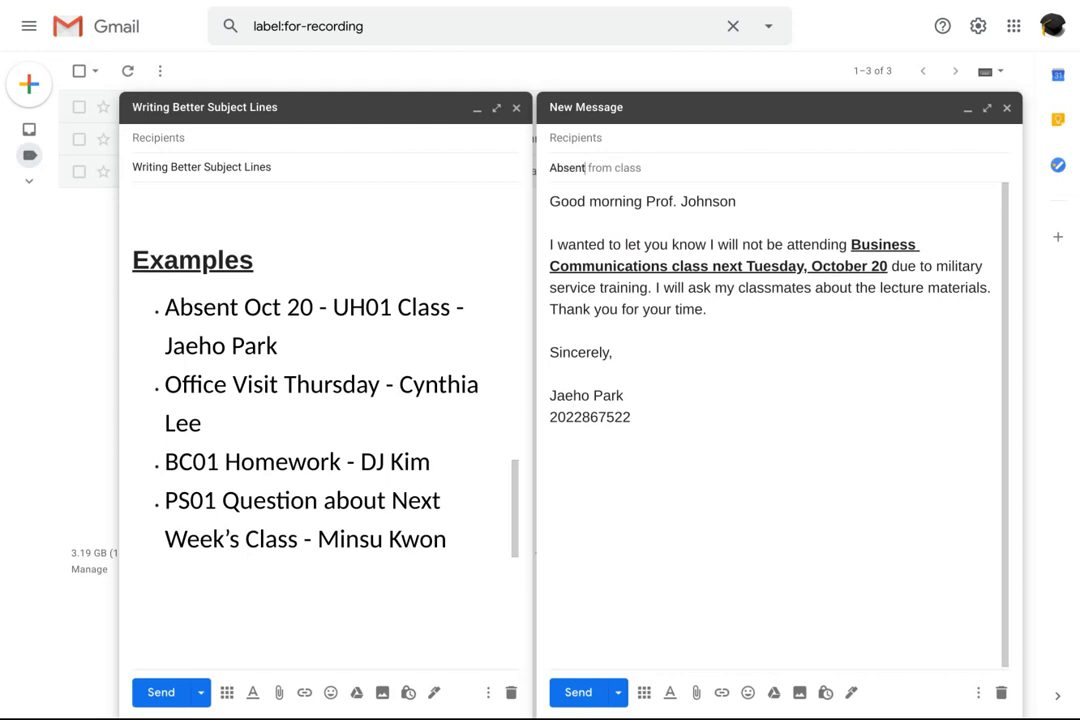
text(Tues)
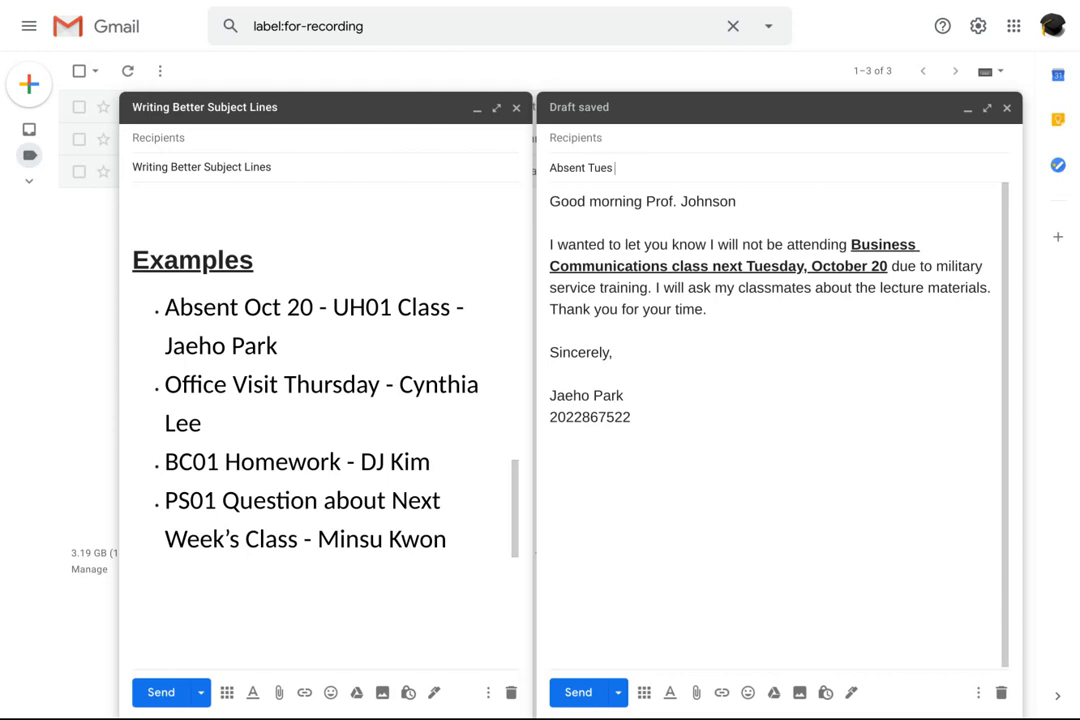
text(Oct 20)
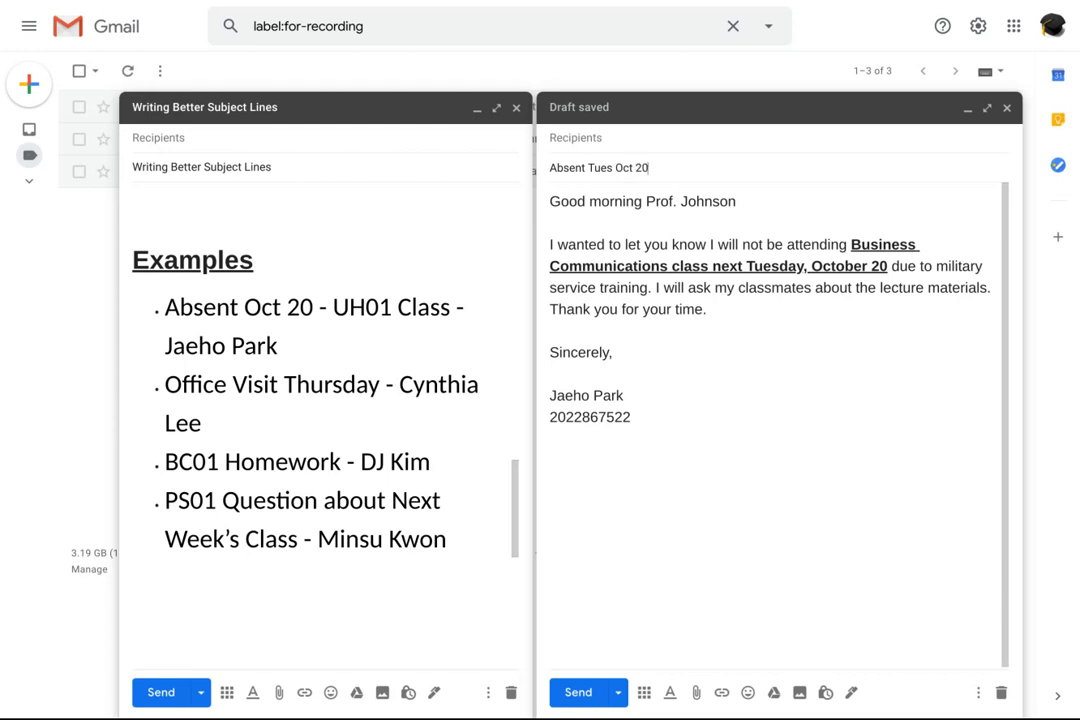
text(-)
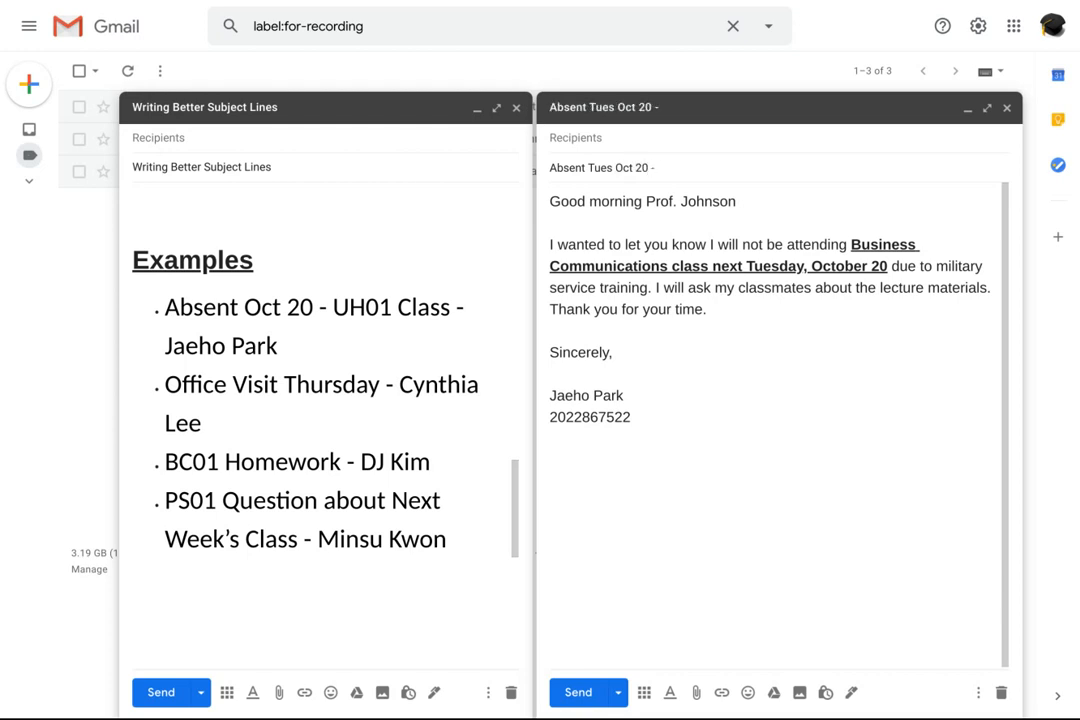
text(J Park)
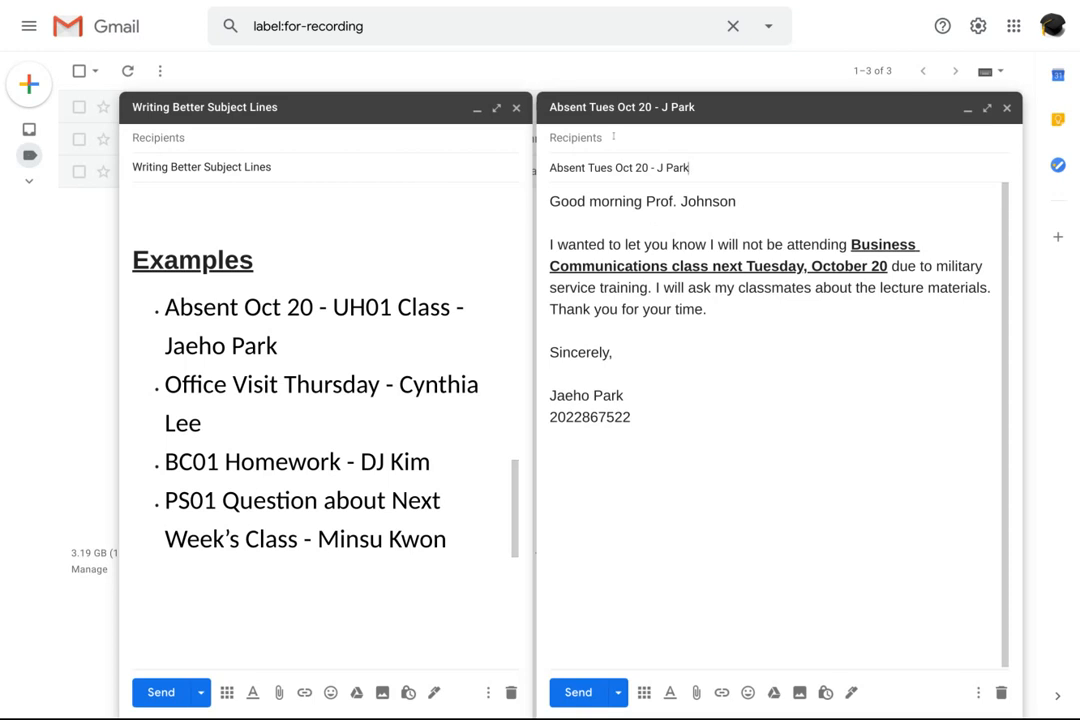
click(576, 136)
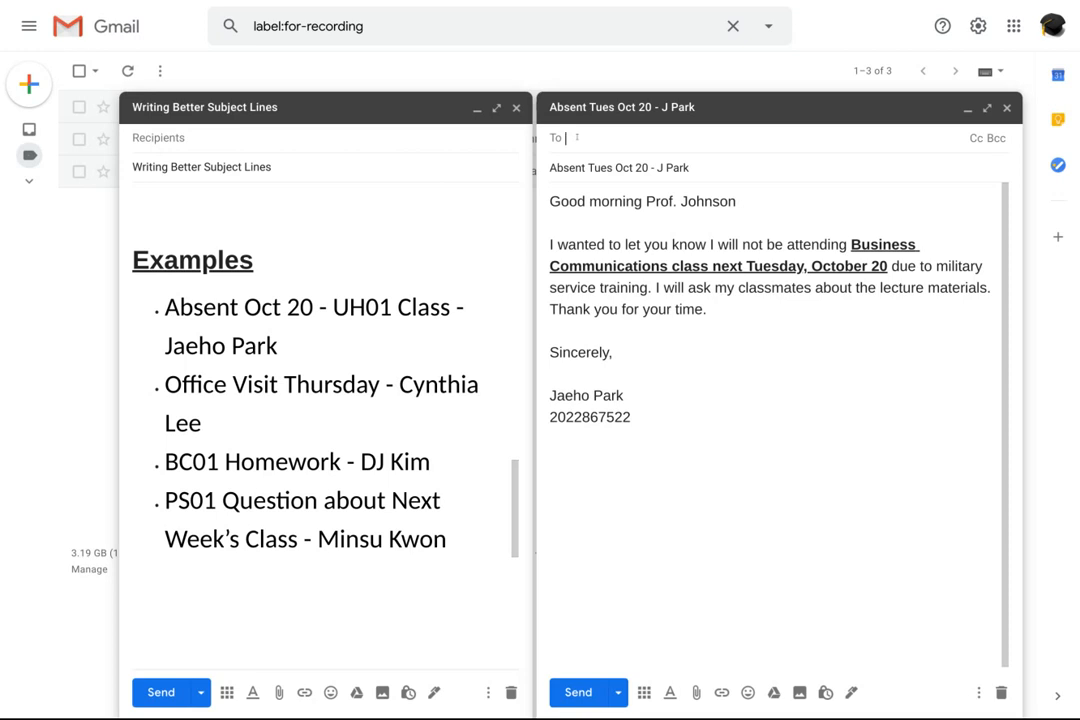
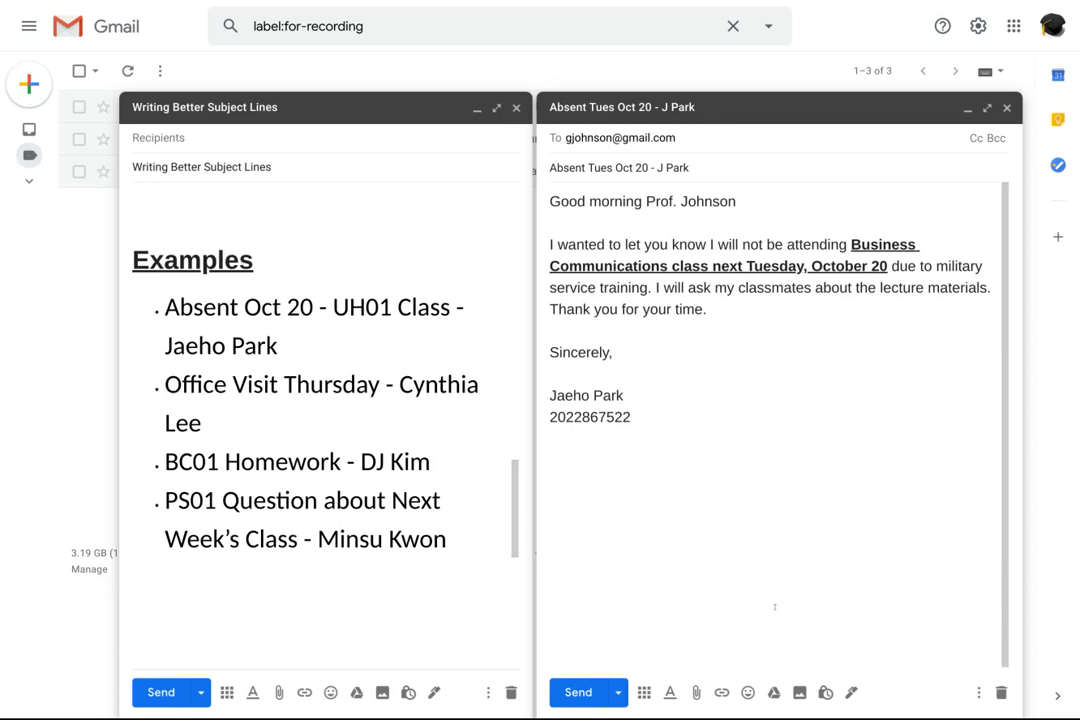
mouse_move(576, 692)
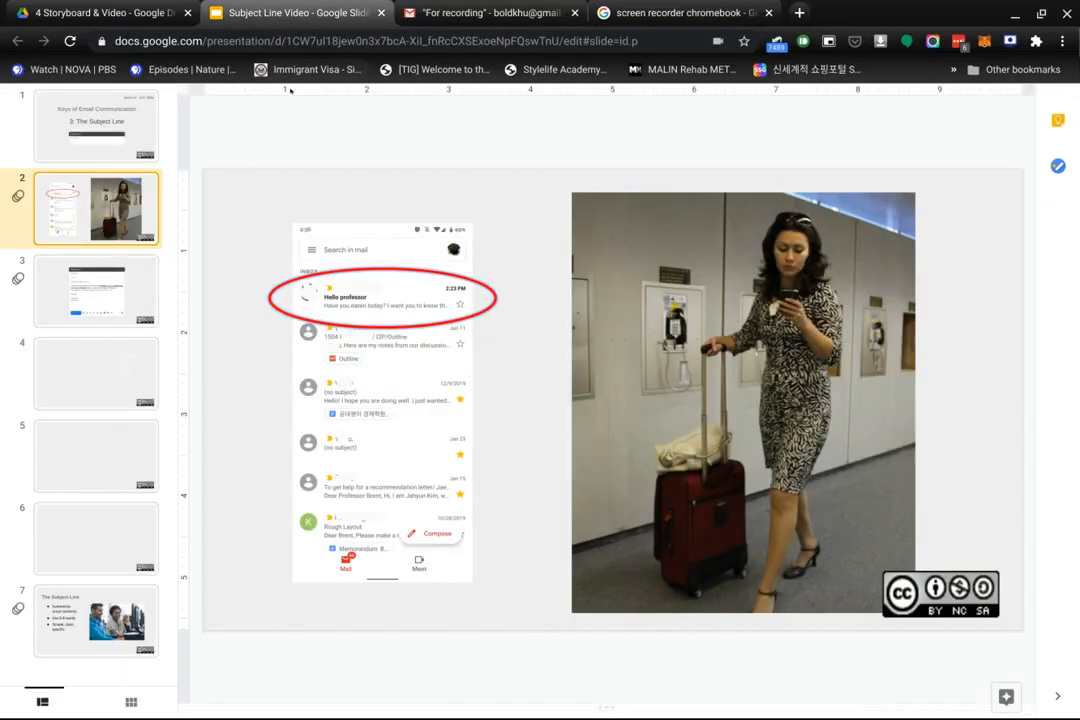
Present slide 7, 'The Subject Line', full screen in Google Slides
click(96, 620)
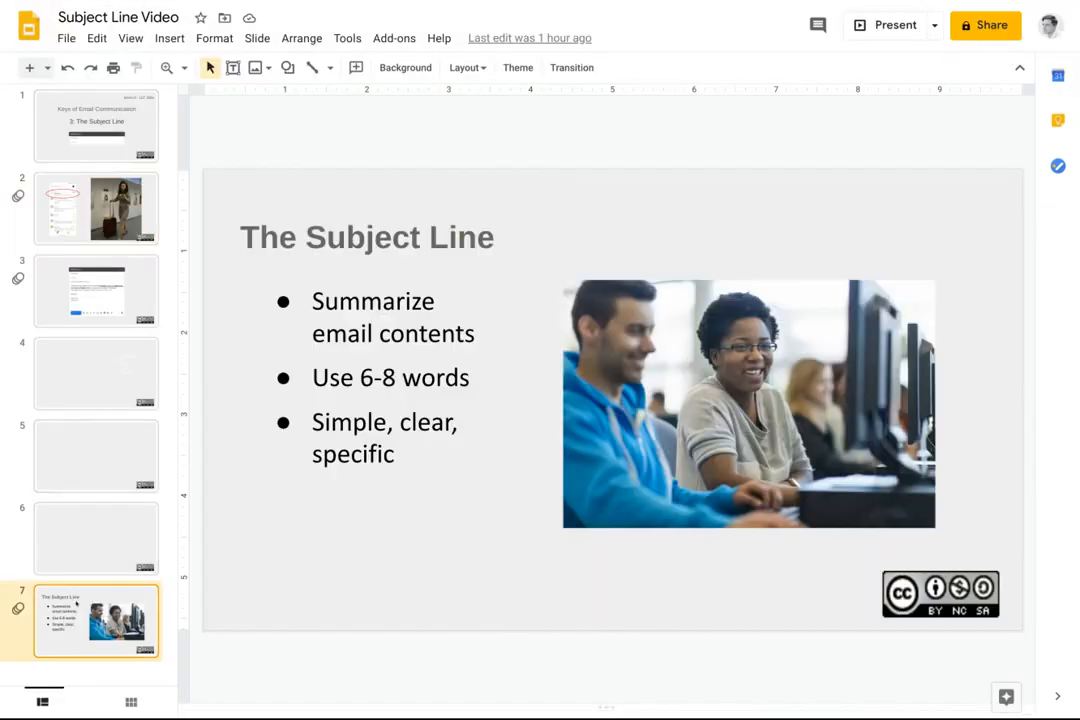
click(896, 24)
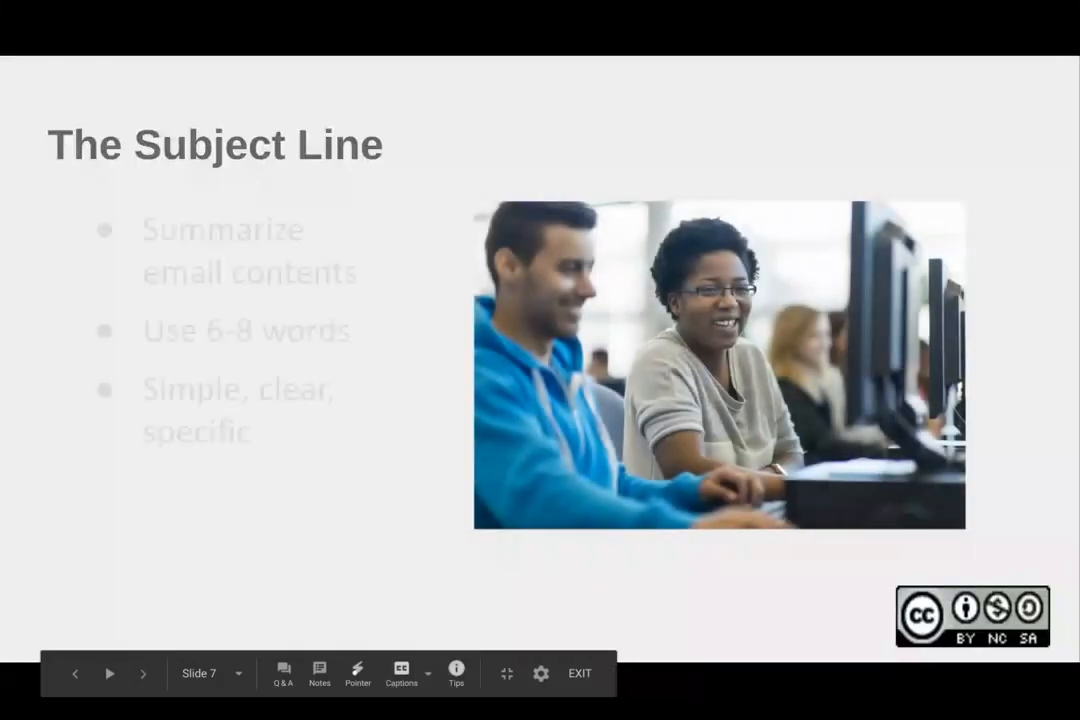